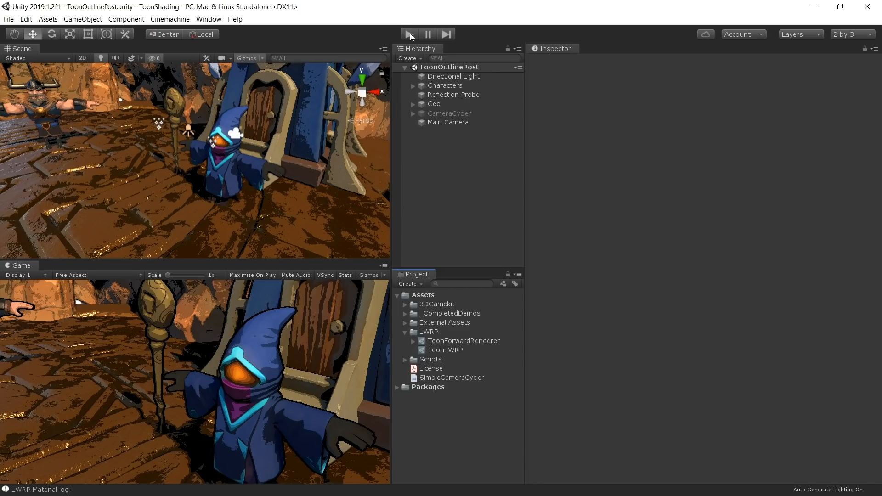
# Step: Enter Play mode with Maximize On Play to view the outlined toon dwarf warrior
pyautogui.click(409, 33)
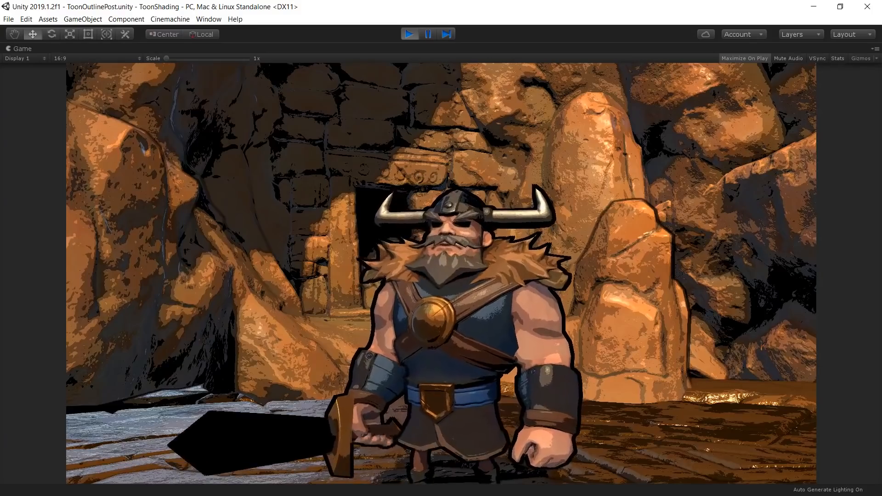
# Step: Exit Play mode and drag OutlineDemo's Render Scale down to 0.1, then back up
pyautogui.click(851, 33)
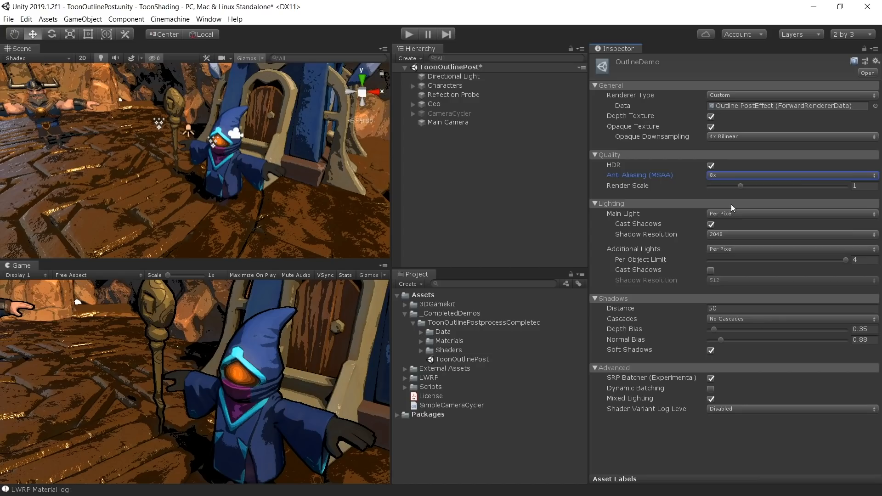
pyautogui.moveTo(734, 201)
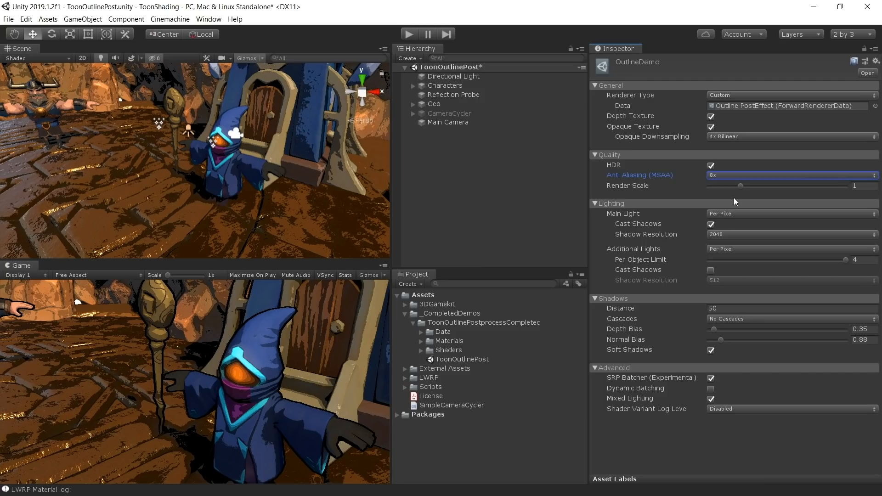
pyautogui.click(862, 186)
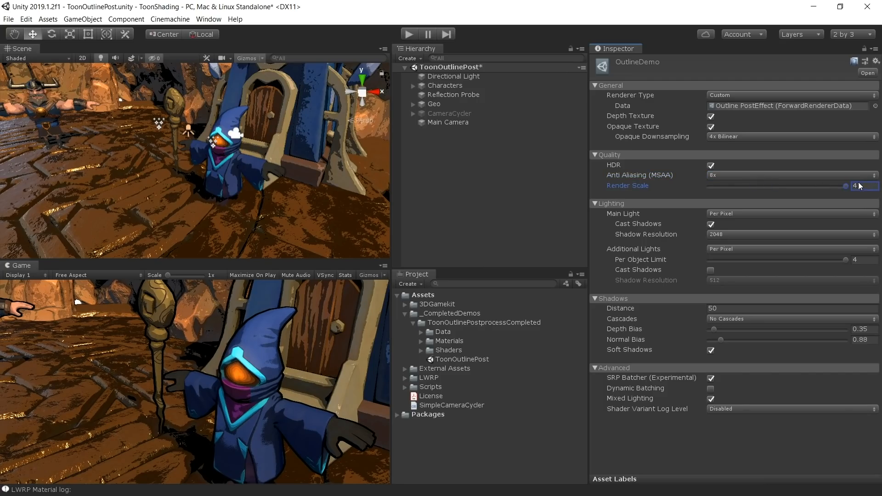
pyautogui.moveTo(847, 185); pyautogui.dragTo(707, 186)
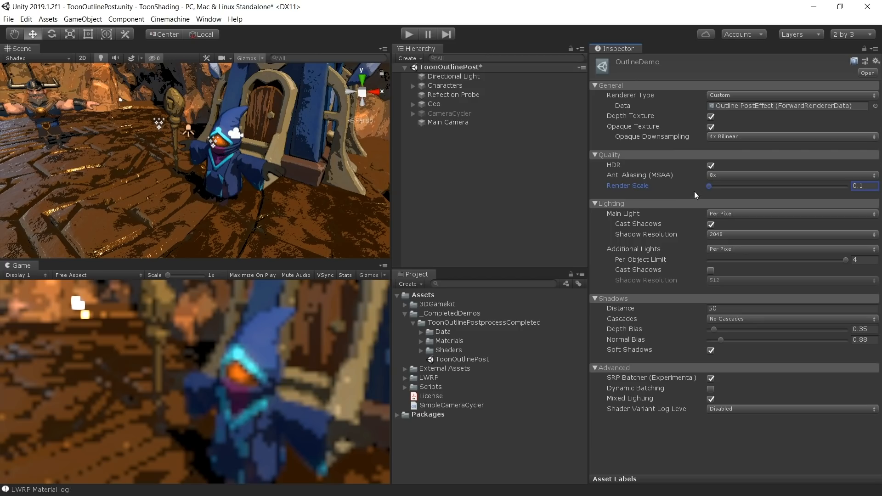
pyautogui.moveTo(707, 186); pyautogui.dragTo(787, 186)
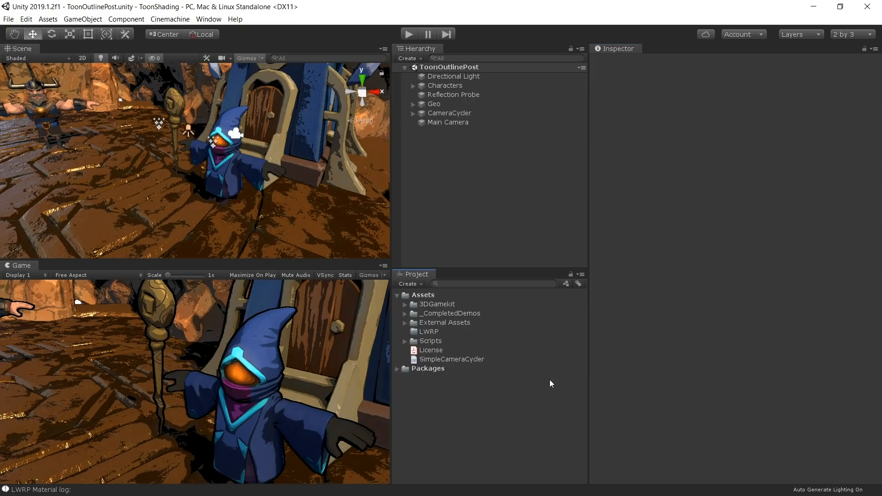
# Step: In the LWRP folder, create an LWRP Pipeline Asset and name it ToonLWRP
pyautogui.click(429, 331)
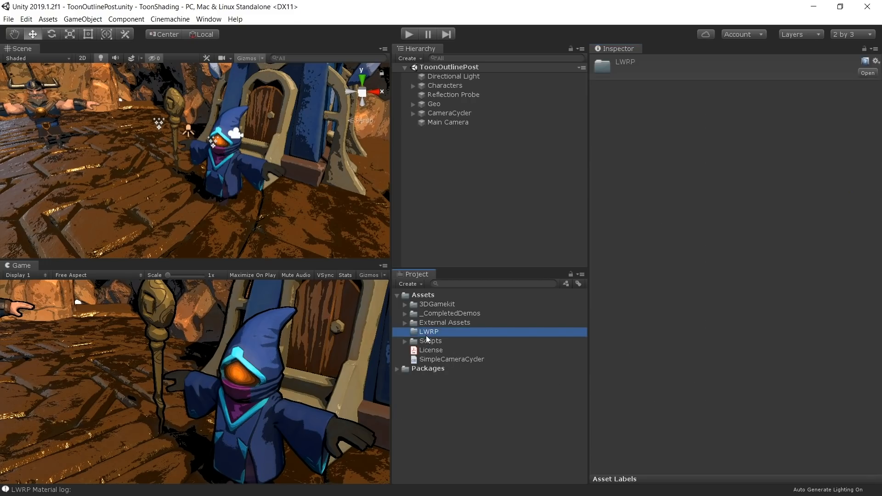
pyautogui.moveTo(45, 26)
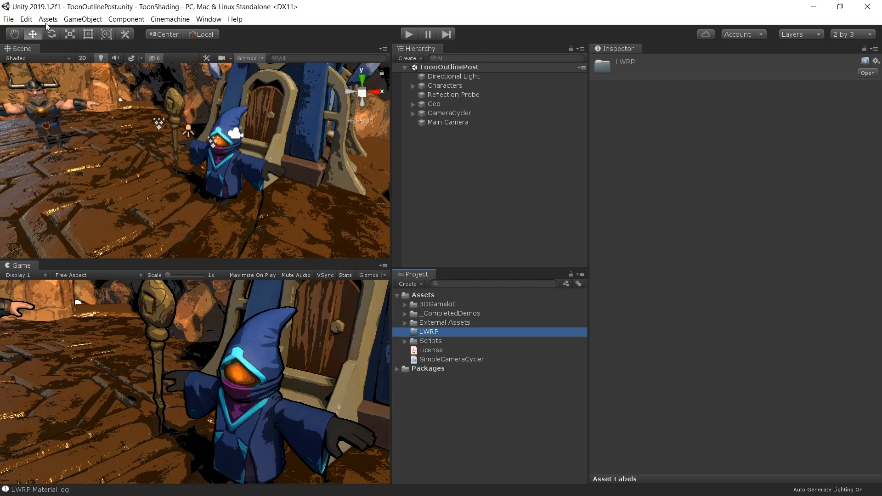
pyautogui.click(47, 18)
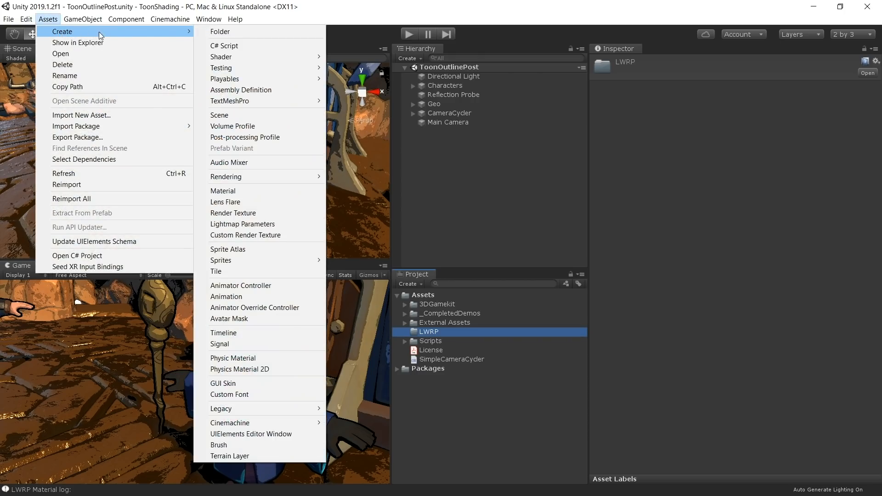
pyautogui.moveTo(228, 162)
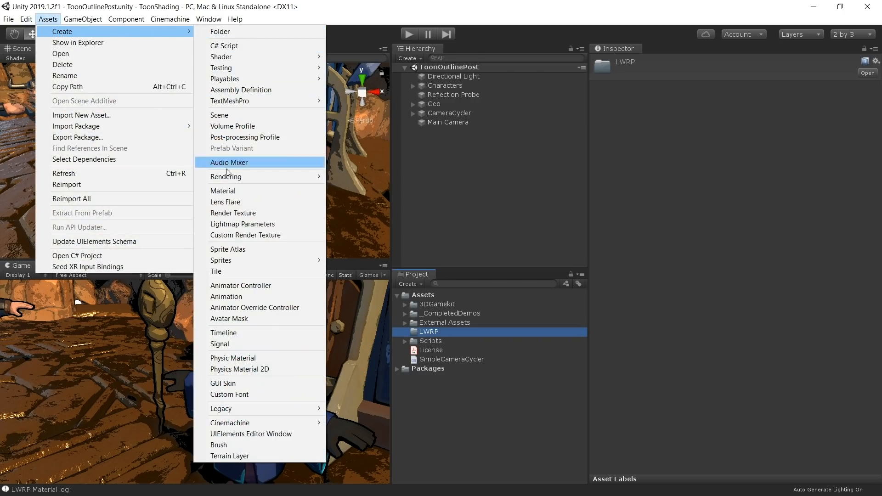
pyautogui.moveTo(225, 176)
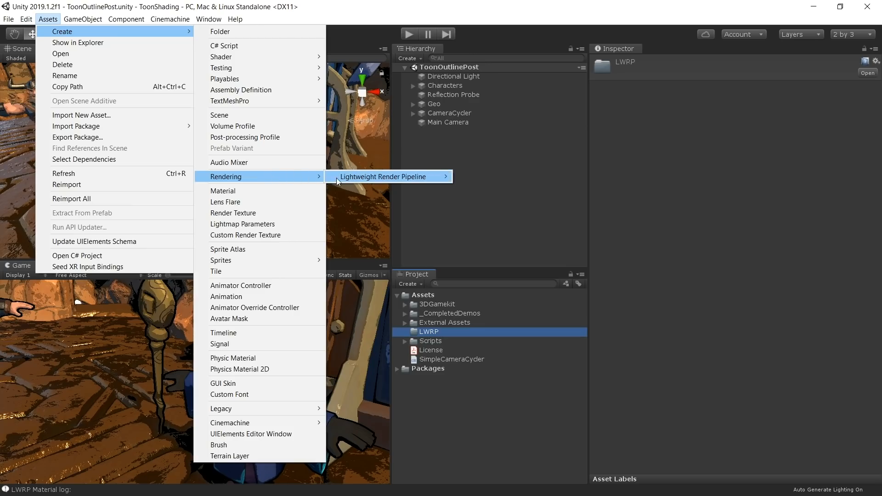
pyautogui.moveTo(385, 176)
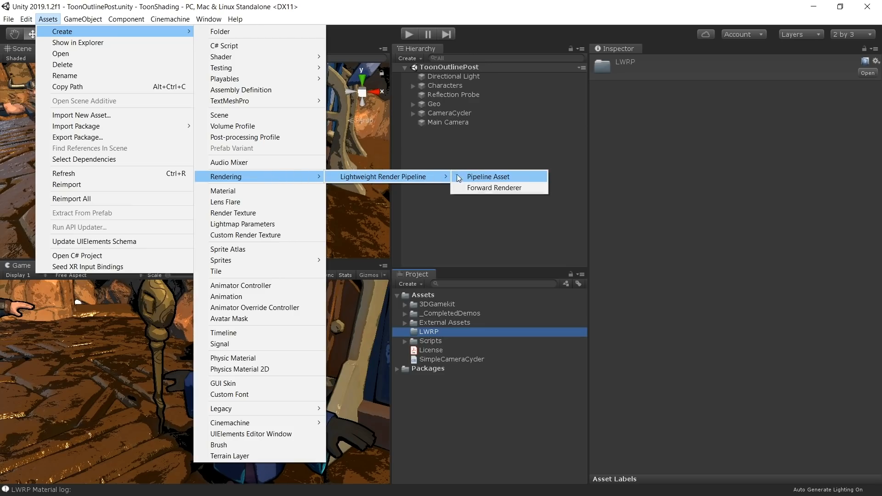
pyautogui.moveTo(464, 177)
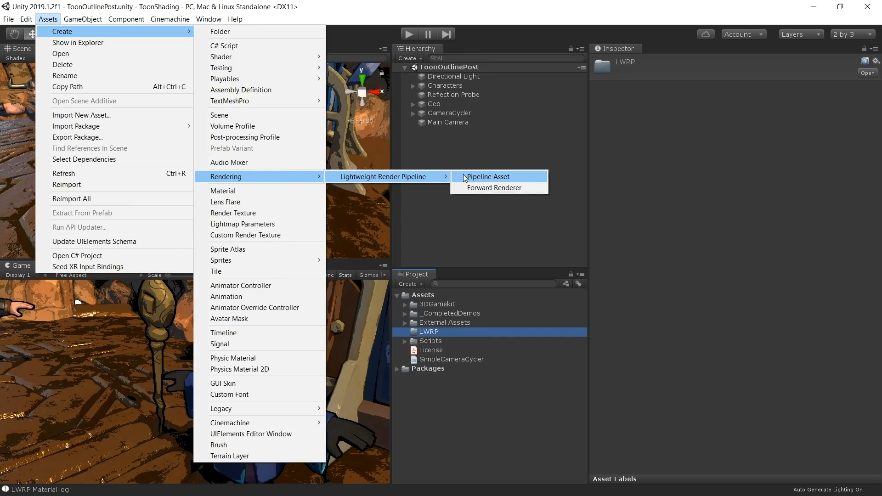
pyautogui.click(486, 177)
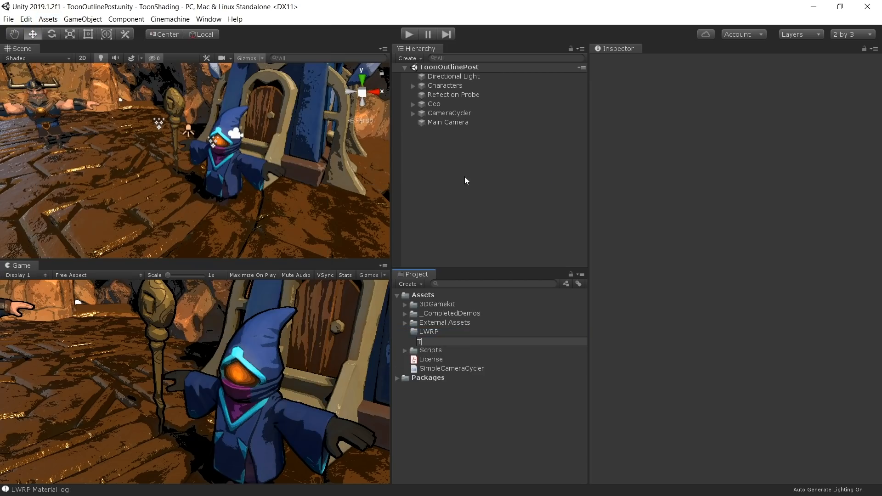
pyautogui.write('oonLWRP')
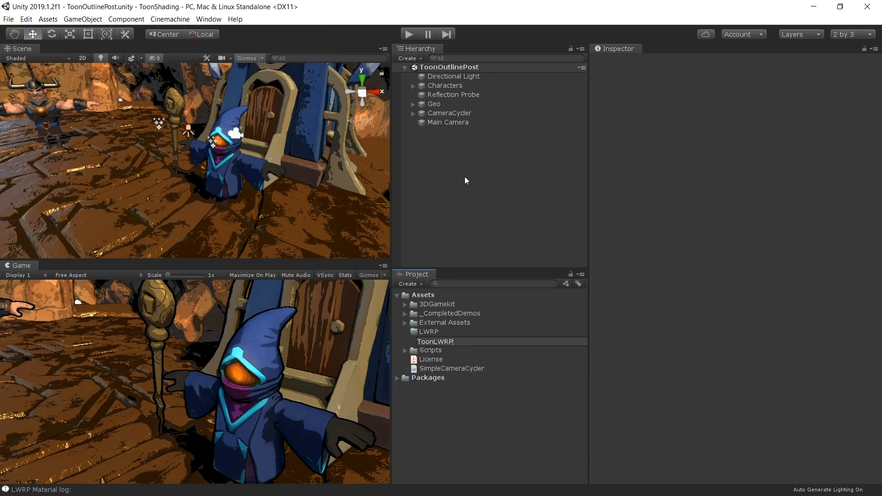
pyautogui.click(445, 341)
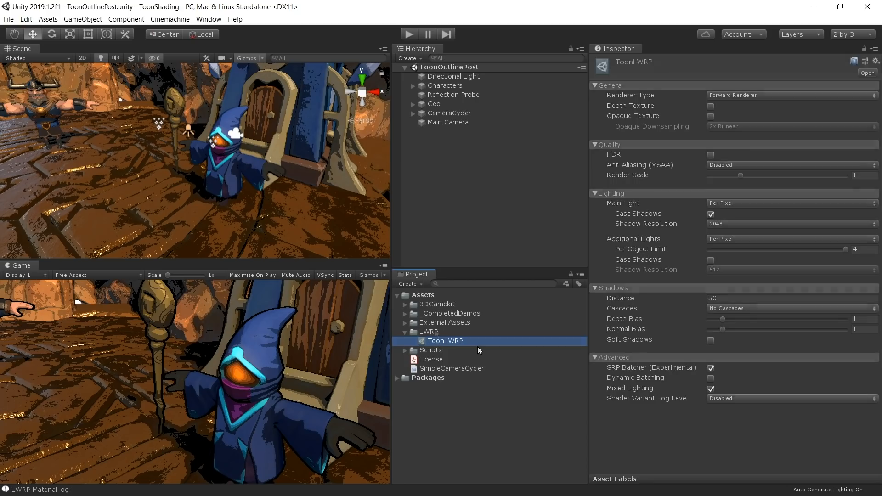
pyautogui.click(429, 332)
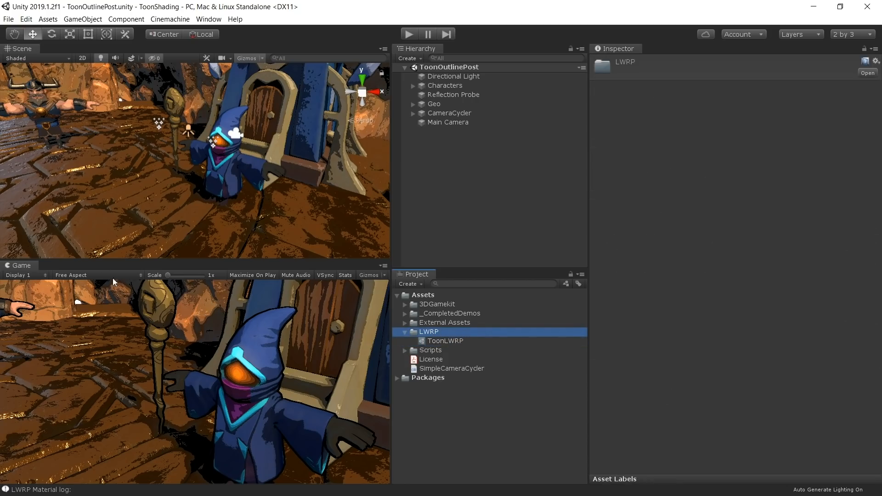
# Step: Create a Lightweight Render Pipeline Forward Renderer asset
pyautogui.click(47, 19)
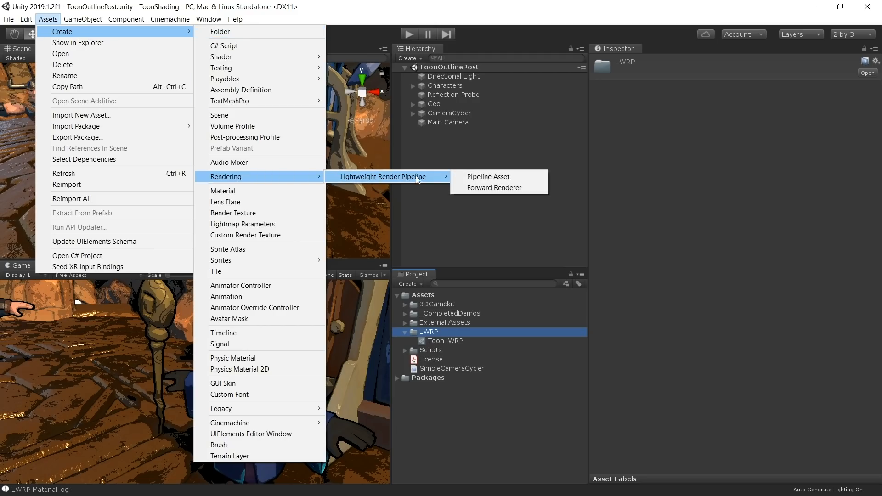
pyautogui.moveTo(494, 188)
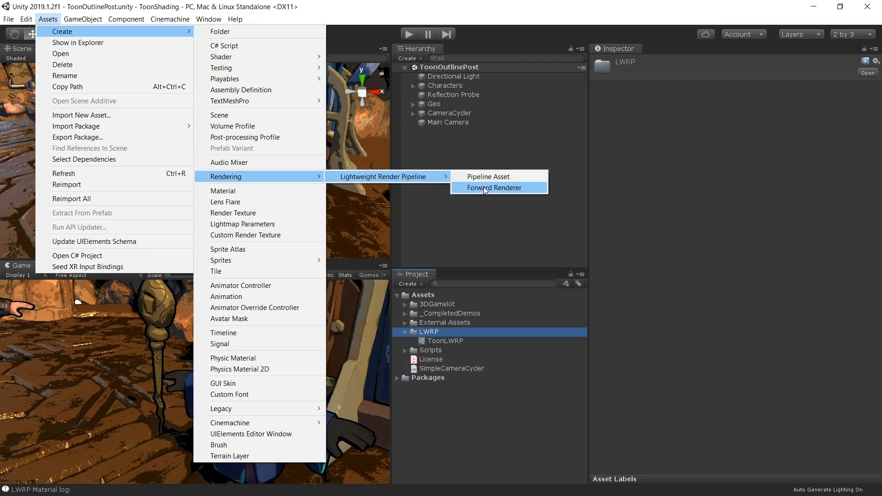
pyautogui.click(494, 188)
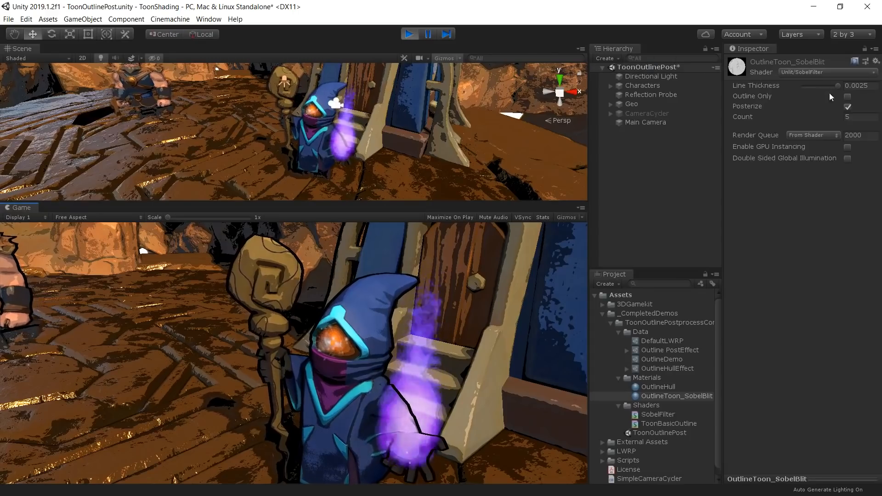
# Step: Preview outlines only, thin the outline thickness then restore it, and bring colours back
pyautogui.click(847, 96)
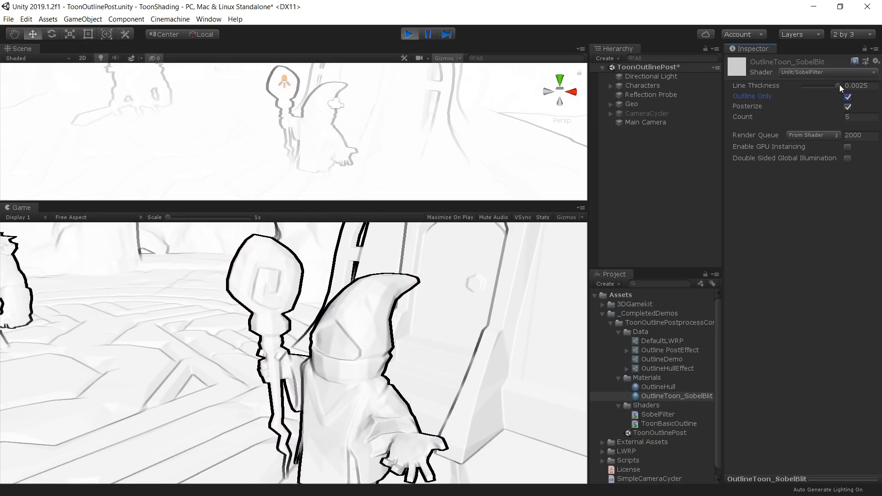
pyautogui.moveTo(839, 86); pyautogui.dragTo(822, 86)
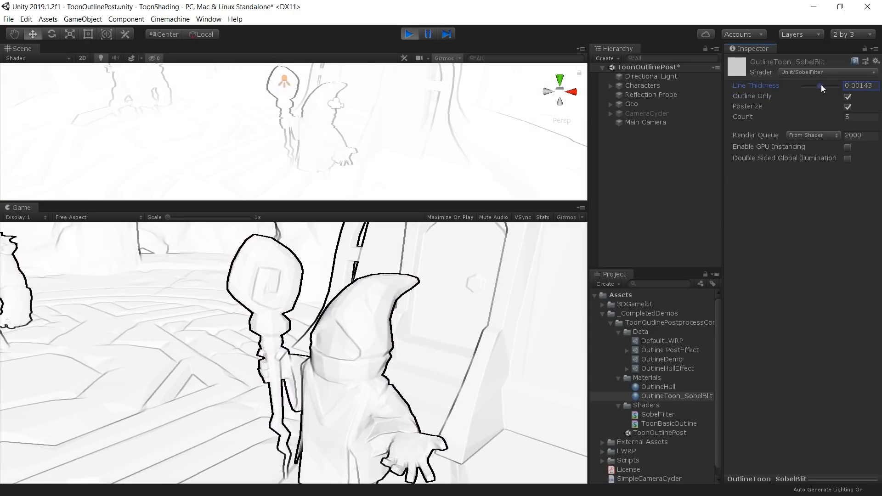
pyautogui.moveTo(821, 86); pyautogui.dragTo(803, 85)
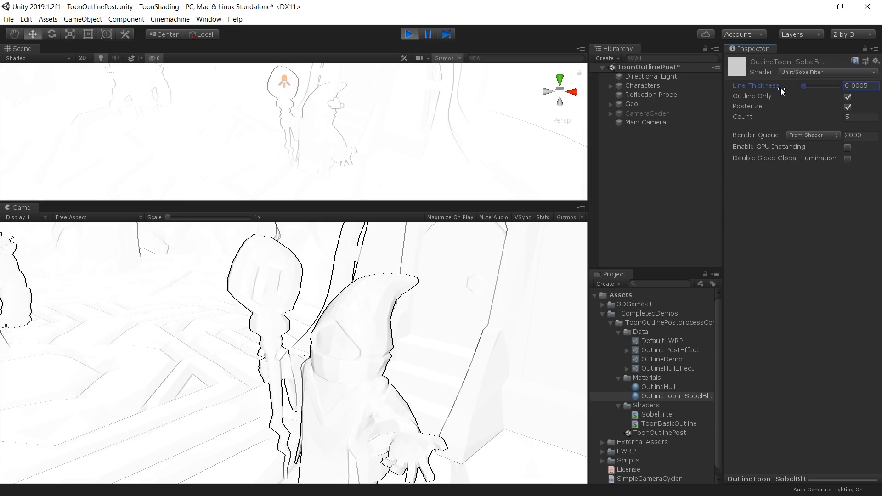
pyautogui.moveTo(810, 86); pyautogui.dragTo(833, 86)
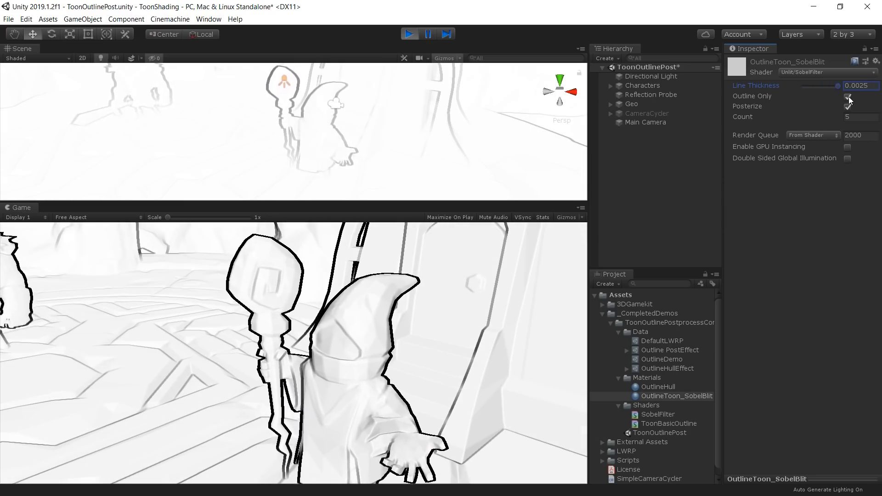
pyautogui.click(848, 96)
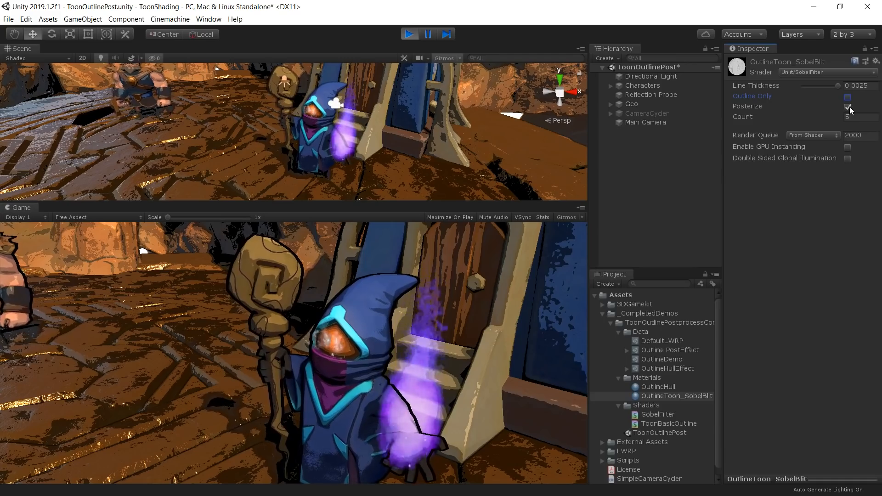
# Step: Toggle Posterize off and back on in OutlineToon_SobelBlit
pyautogui.click(849, 107)
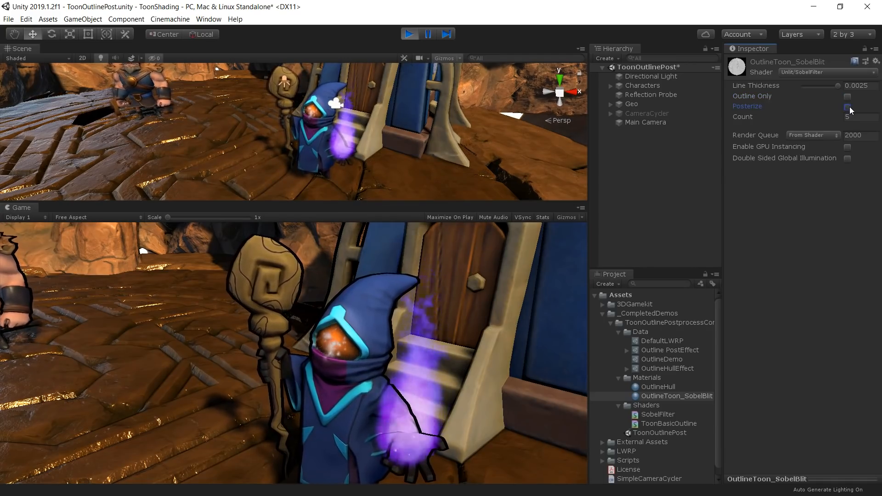
pyautogui.click(847, 108)
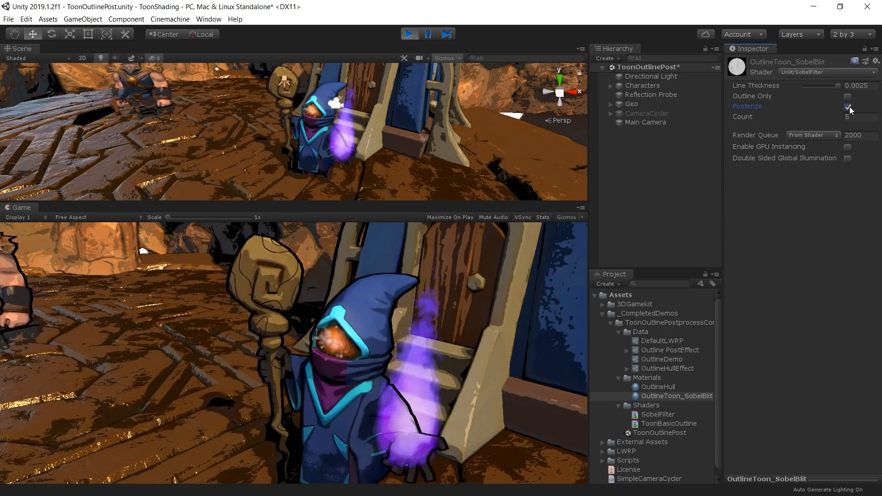
pyautogui.click(847, 107)
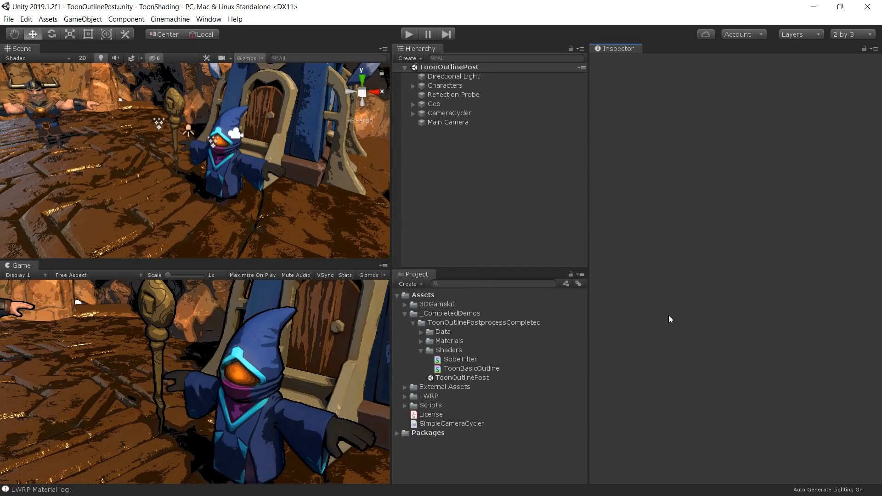
# Step: Select the SobelFilter shader and create a new material from it
pyautogui.click(462, 359)
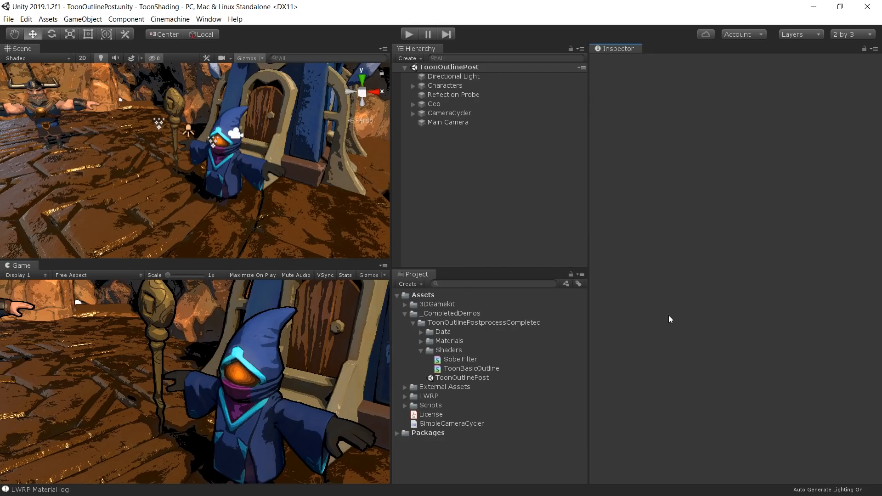
pyautogui.click(461, 359)
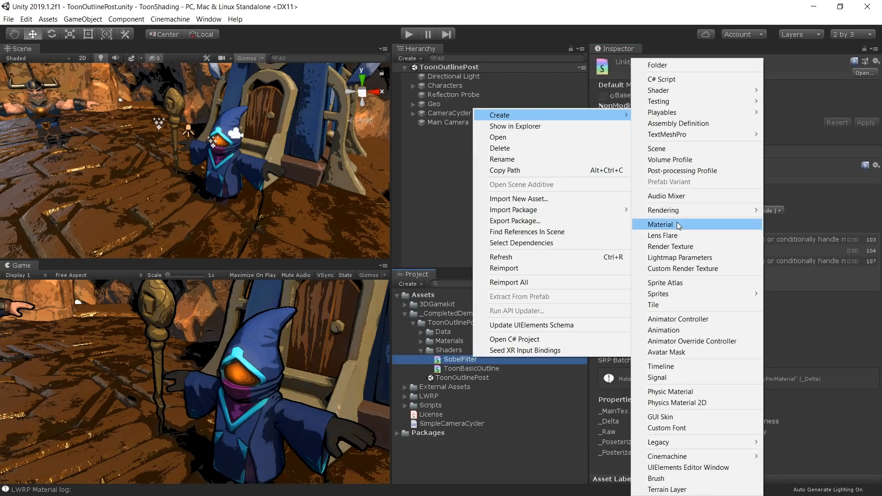
pyautogui.click(661, 223)
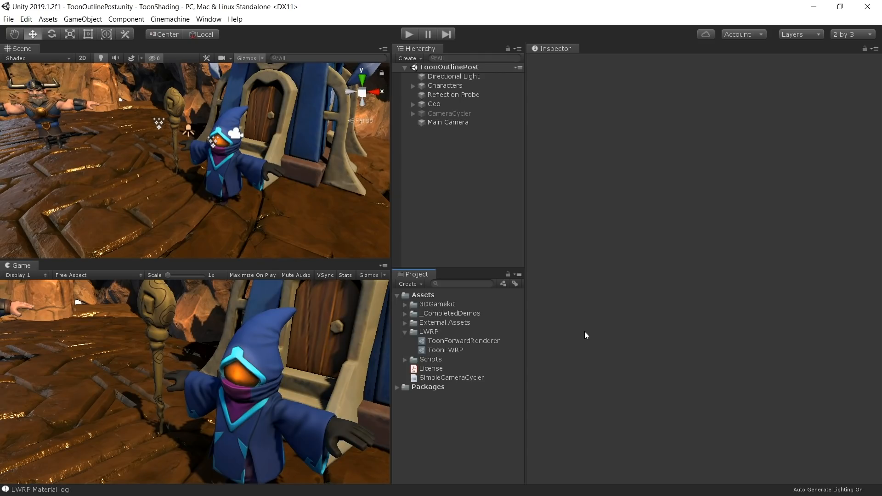
# Step: Add a Blit renderer feature to ToonForwardRenderer
pyautogui.click(463, 341)
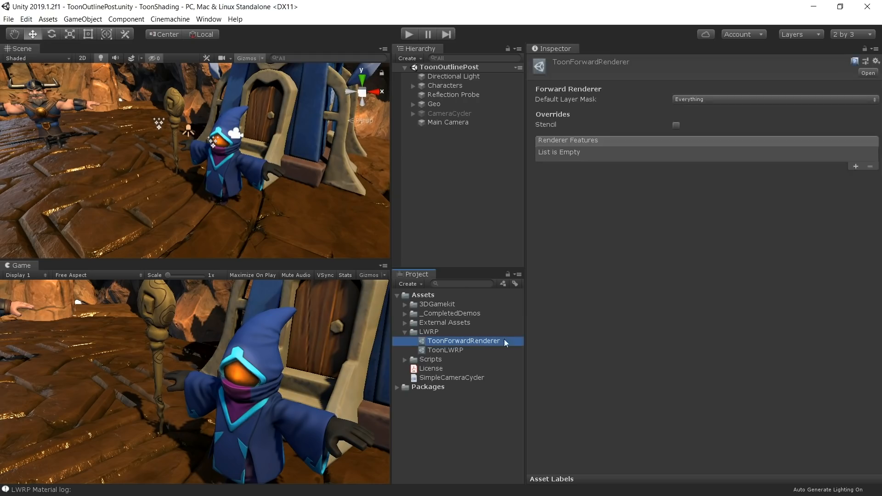
pyautogui.moveTo(657, 324)
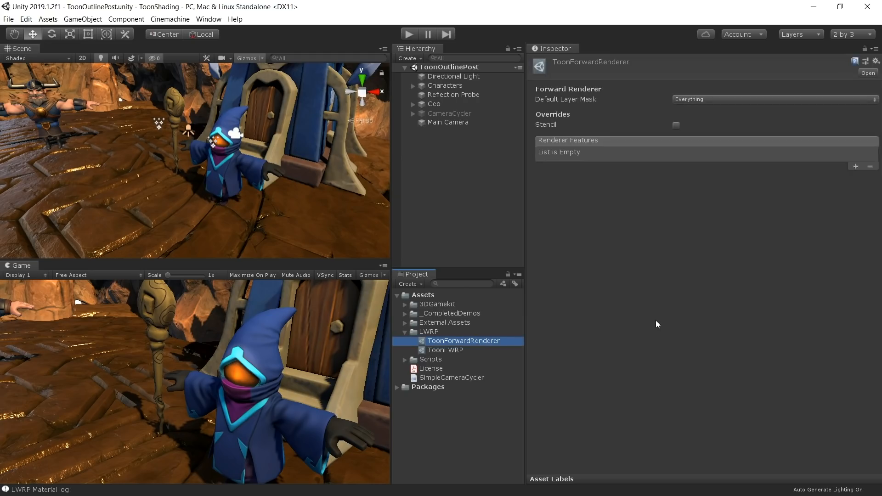
pyautogui.moveTo(853, 170)
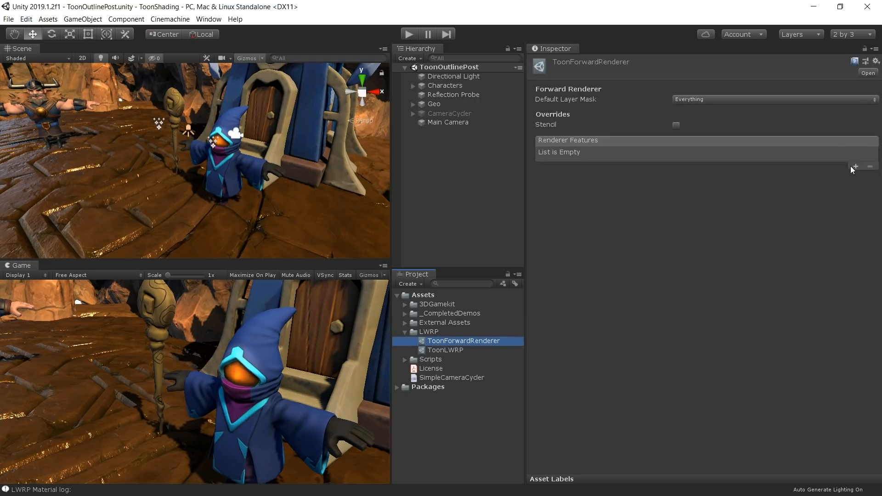
pyautogui.click(855, 166)
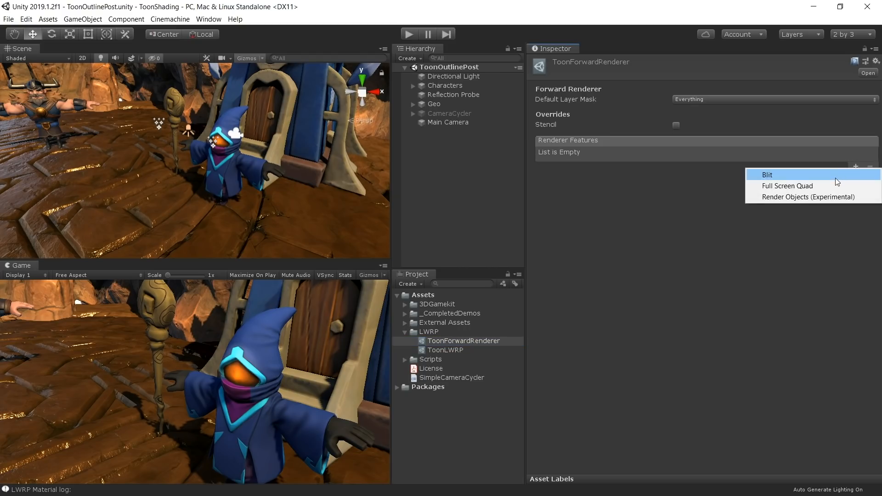
pyautogui.click(767, 175)
pyautogui.write('Sobel Outlines')
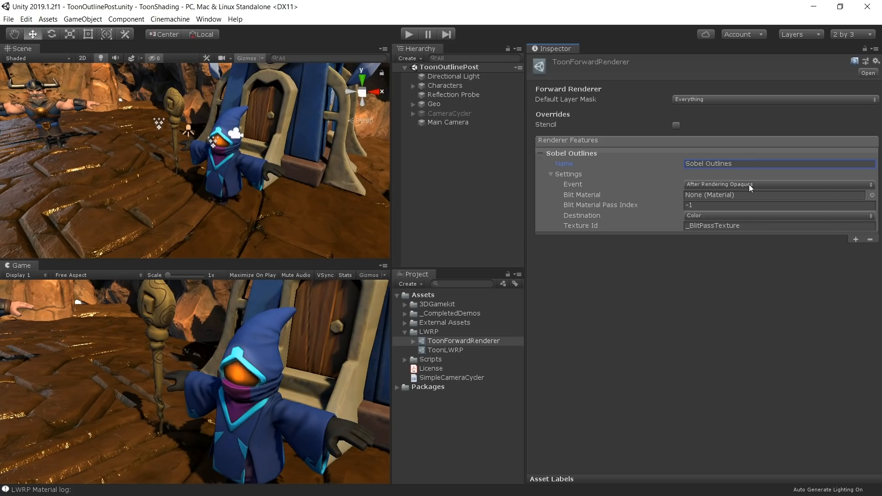
# Step: Set the Blit to run after transparents with OutlineToon_SobelBlit material and pass index 0
pyautogui.click(777, 184)
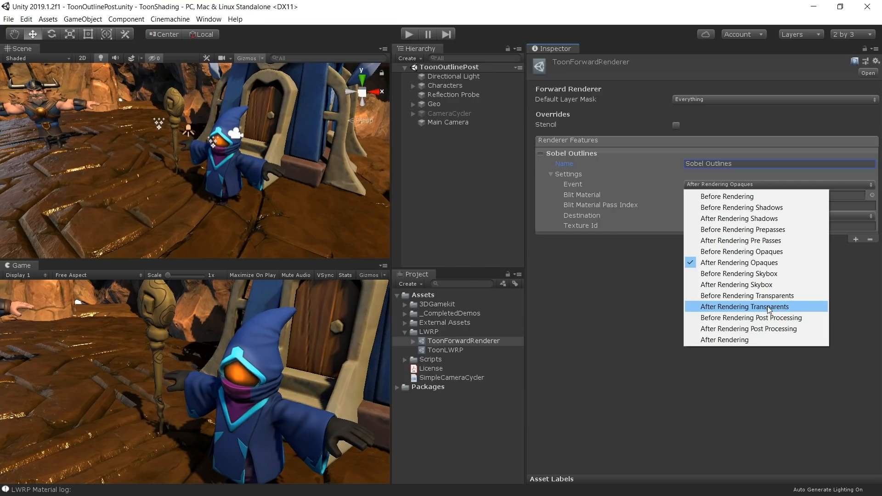
pyautogui.click(744, 306)
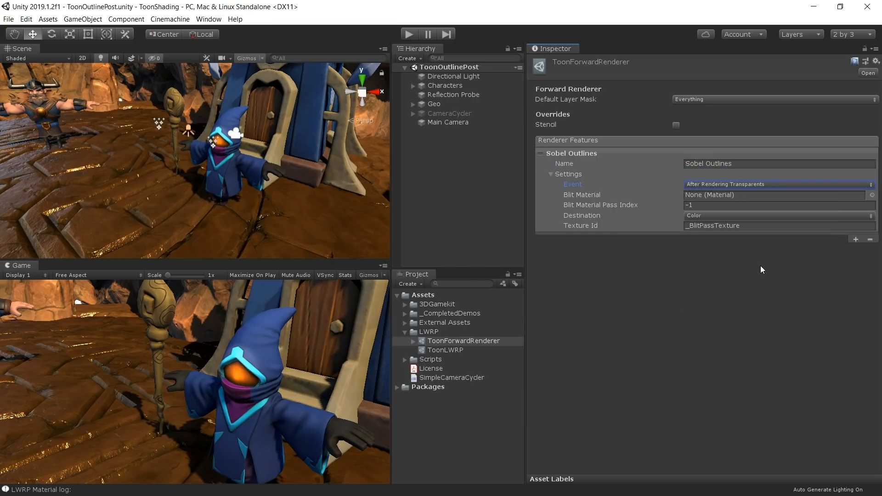
pyautogui.click(872, 195)
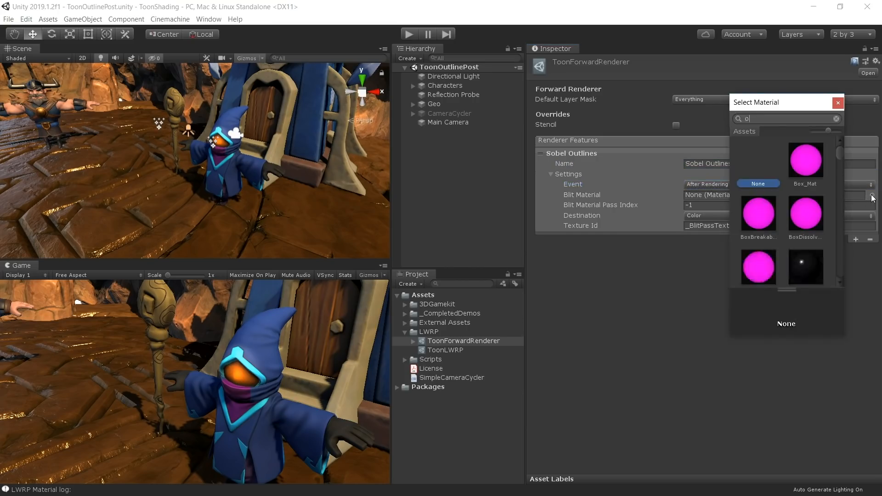
pyautogui.write('utlinetoon')
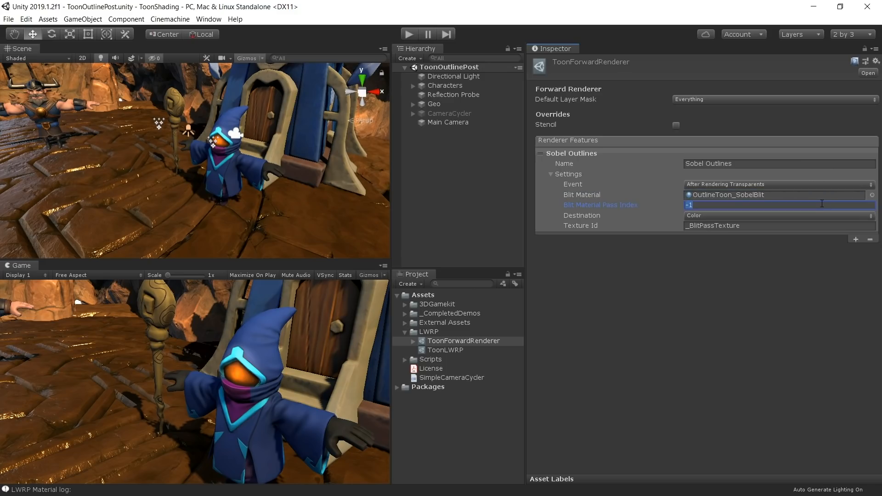
pyautogui.write('0')
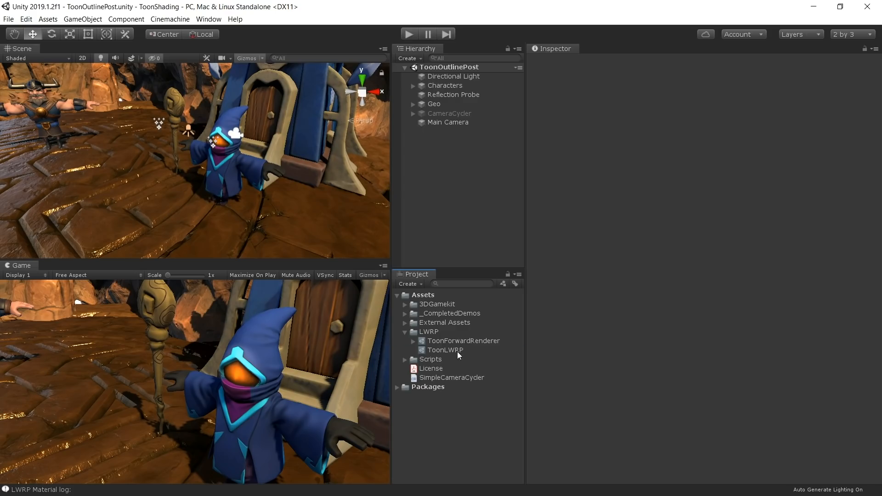
pyautogui.click(444, 350)
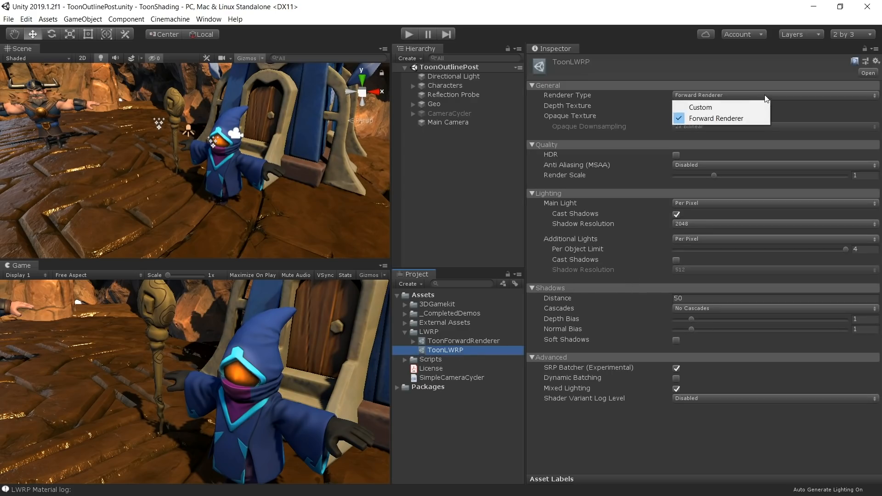
pyautogui.click(700, 107)
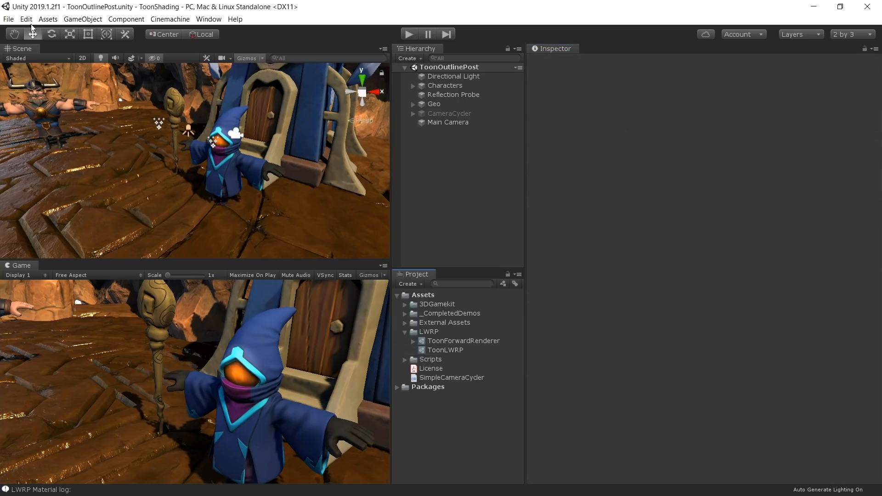
# Step: Assign ToonLWRP as the Scriptable Render Pipeline in Graphics project settings
pyautogui.click(26, 19)
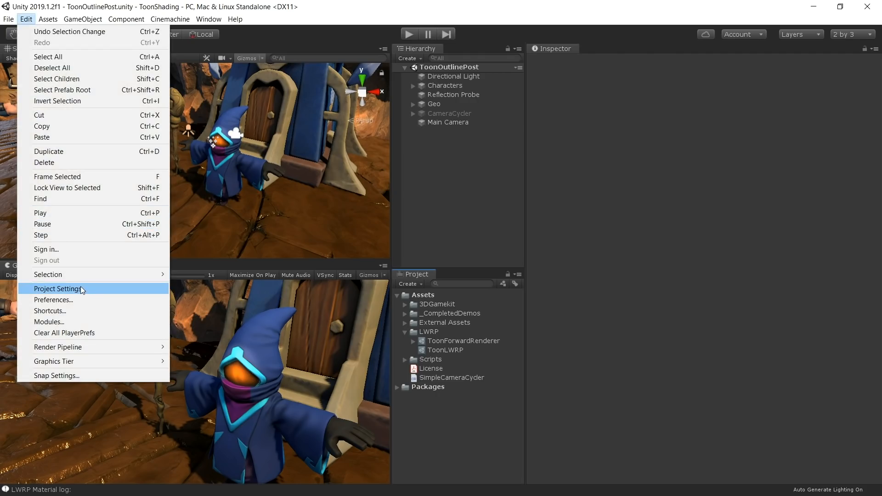
pyautogui.click(57, 289)
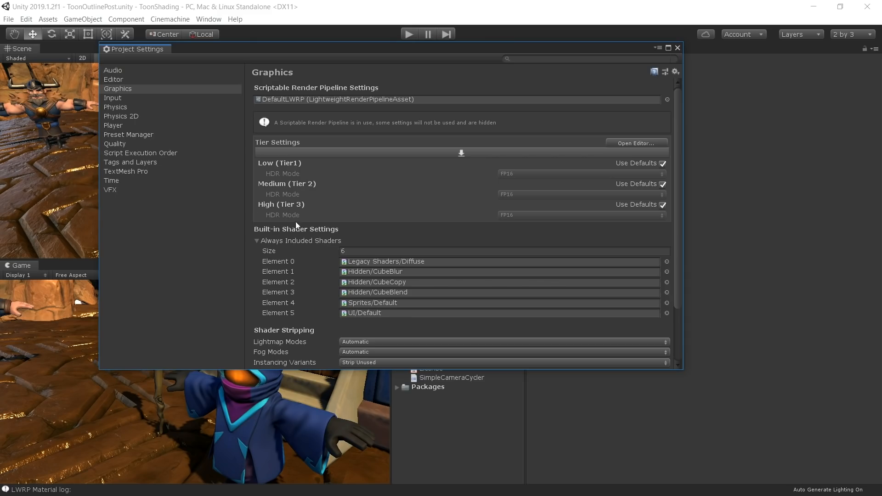
pyautogui.click(668, 99)
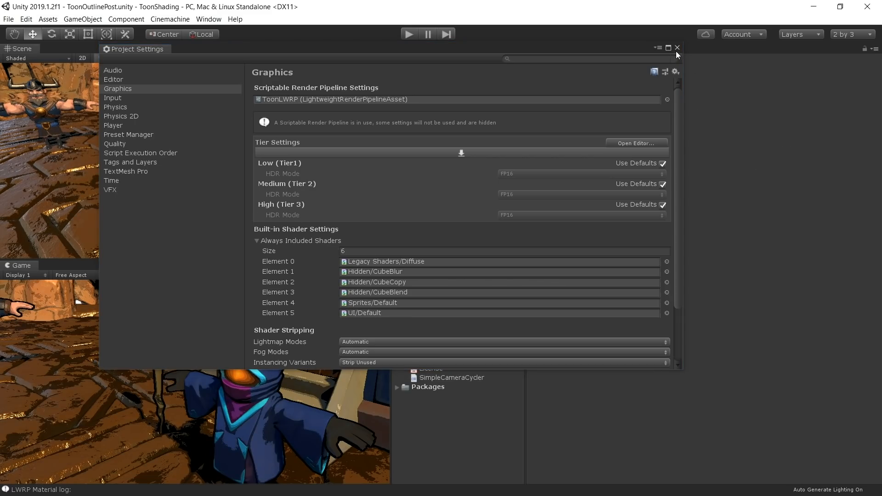
pyautogui.click(677, 47)
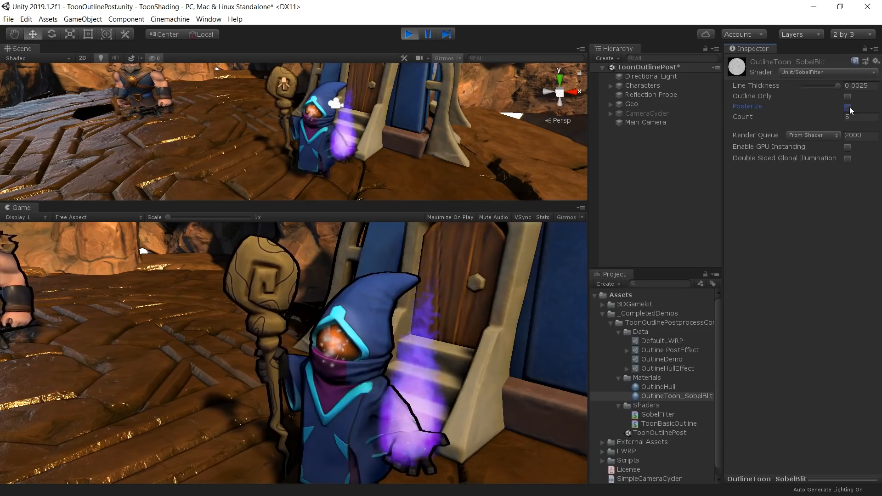
# Step: Enable Posterize on OutlineToon_SobelBlit and select the OutlineHull material
pyautogui.click(848, 109)
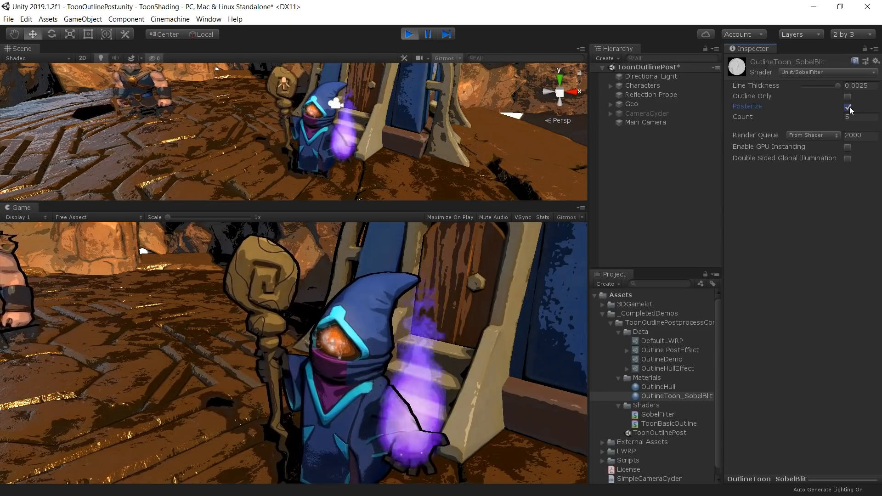
pyautogui.click(848, 107)
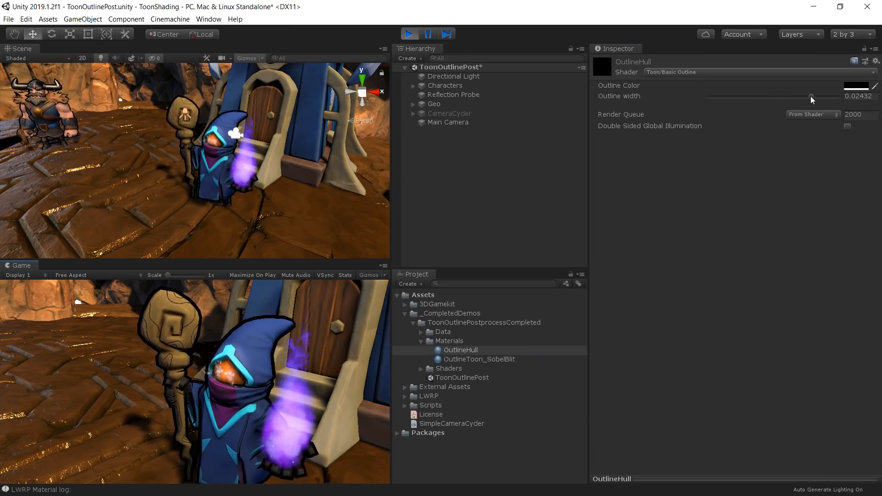
# Step: Drag OutlineHull's outline width to 0.03, down to 0.002, then to about 0.0227
pyautogui.moveTo(812, 96); pyautogui.dragTo(838, 96)
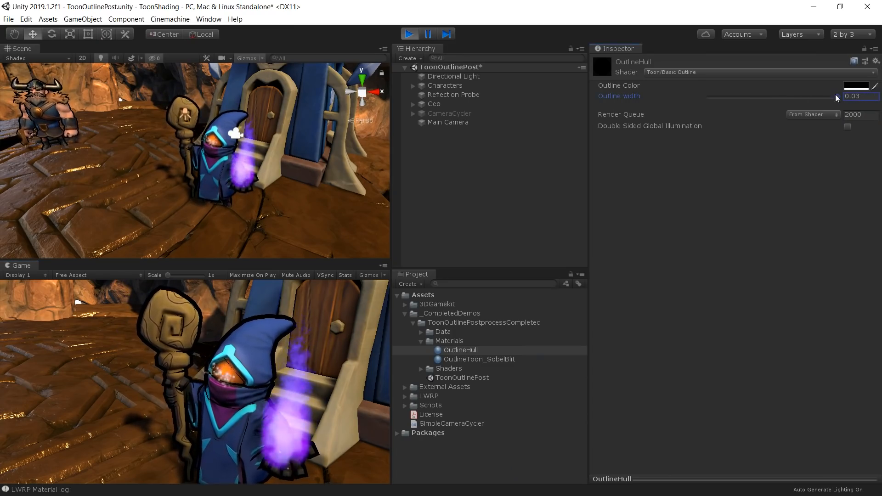
pyautogui.moveTo(835, 96); pyautogui.dragTo(709, 96)
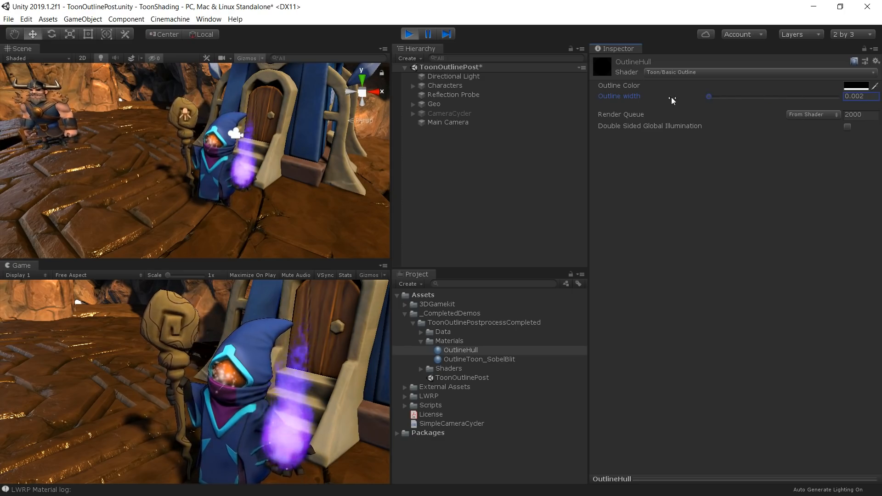
pyautogui.moveTo(709, 97); pyautogui.dragTo(799, 97)
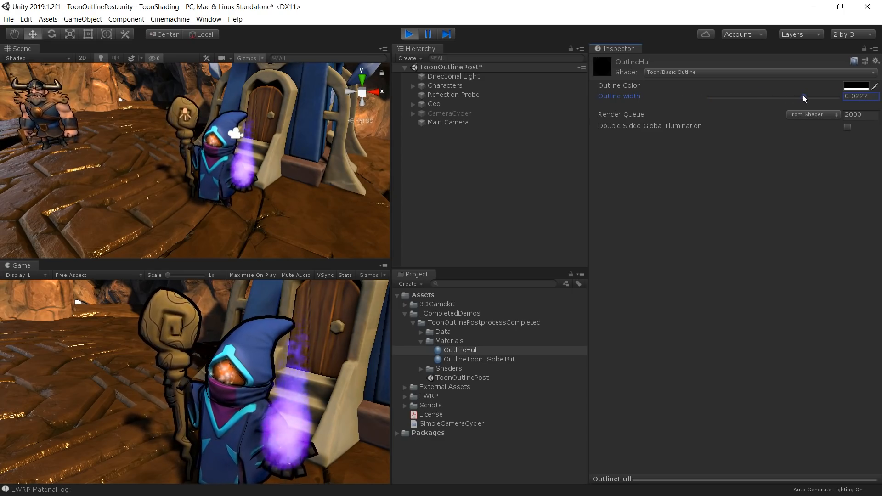